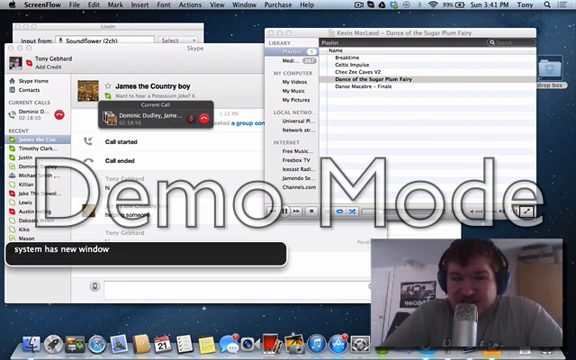
Step: Lower the VoiceOver speech rate to about 60 percent, then return focus to Skype's chat
key(volup)
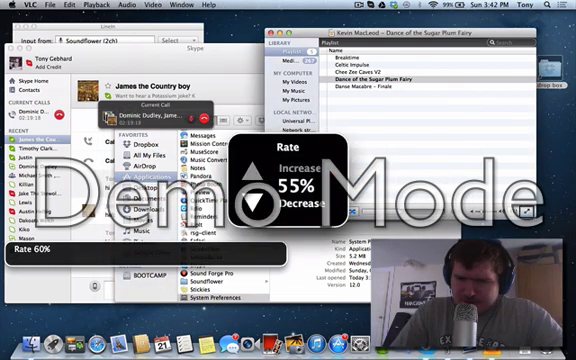
click(258, 203)
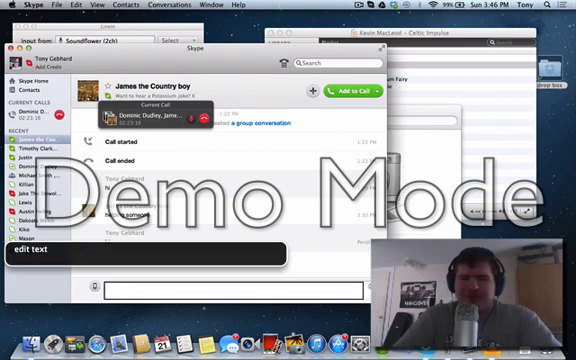
Step: Type "what" into the message field of the James the Country boy chat
text(what)
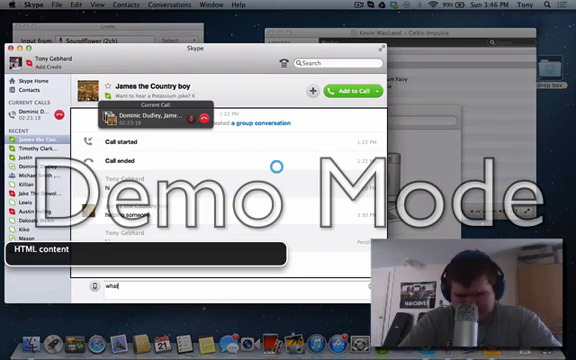